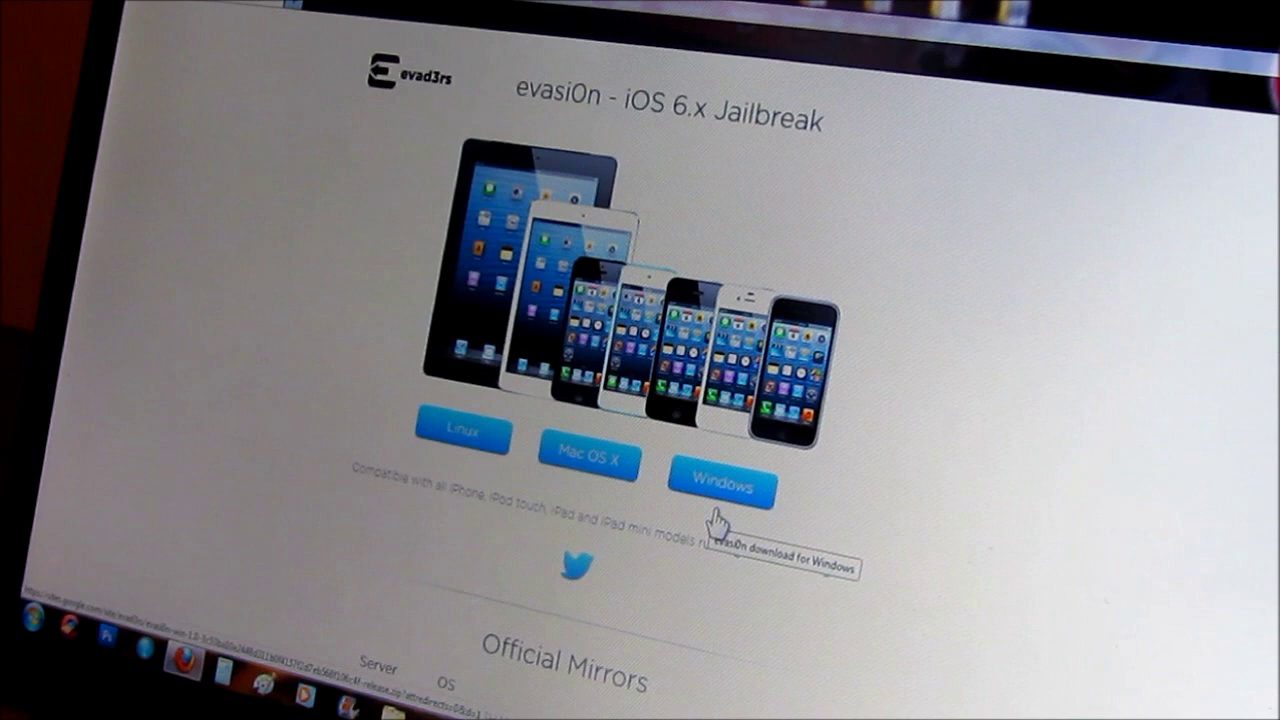
Step: Download the Windows evasi0n zip from the site and save the file to disk
click(722, 482)
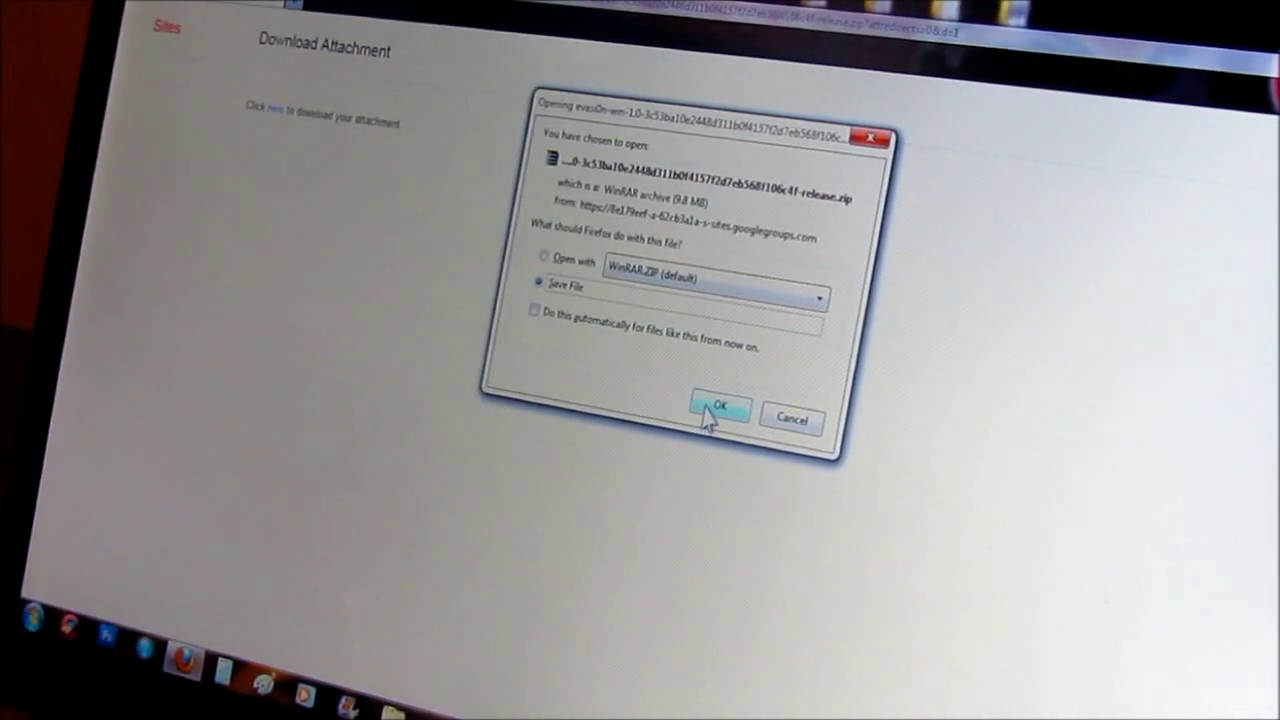
click(724, 410)
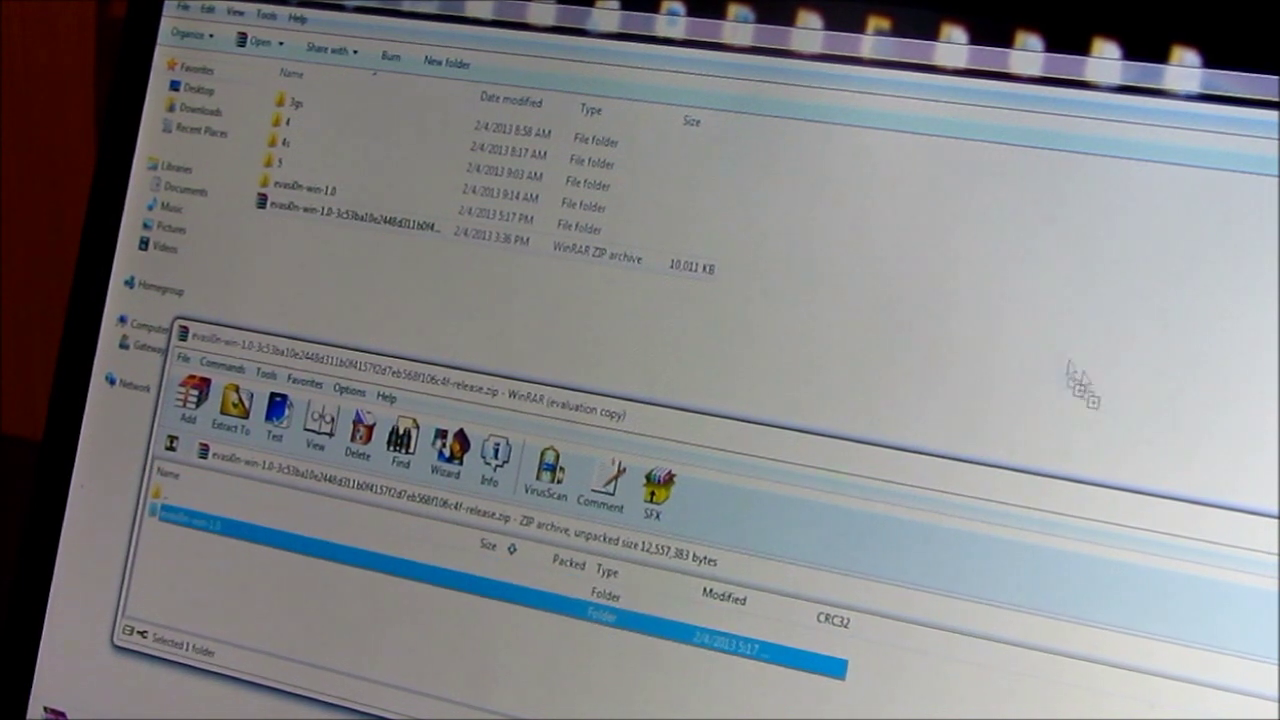
Step: Extract the evasi0n-win-1.0 folder, confirming the merge into the existing folder
click(228, 436)
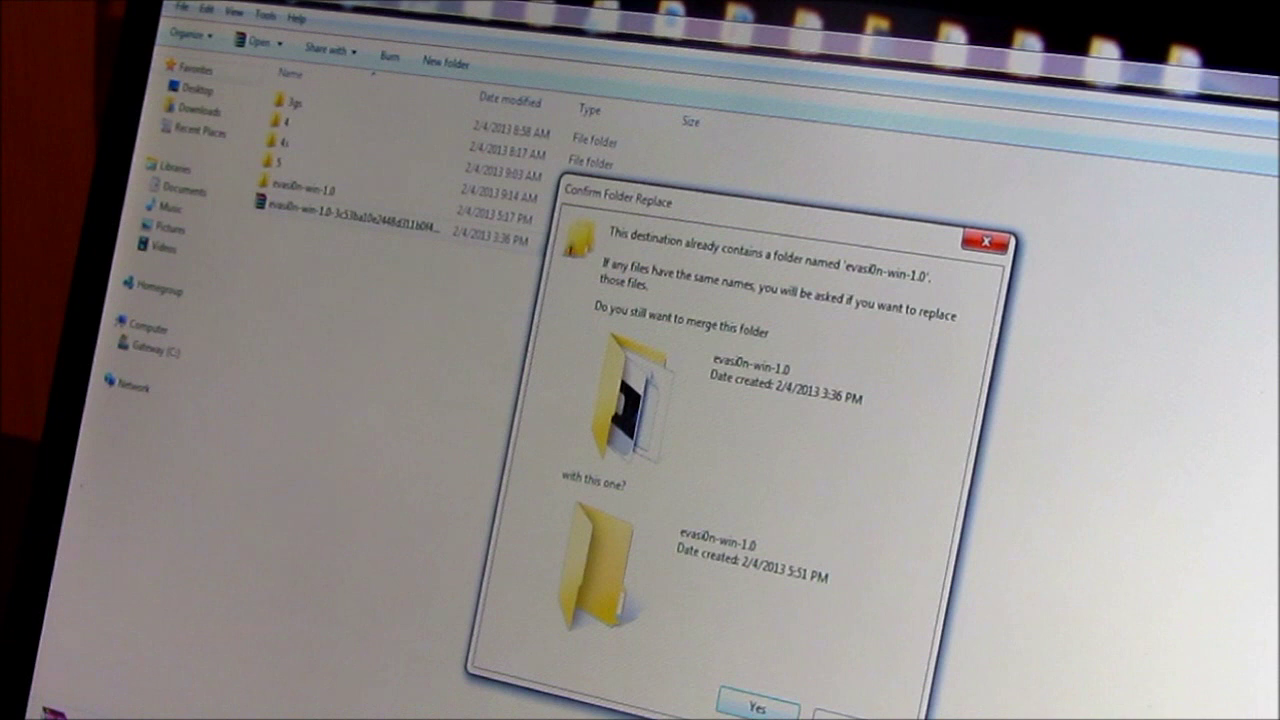
click(760, 702)
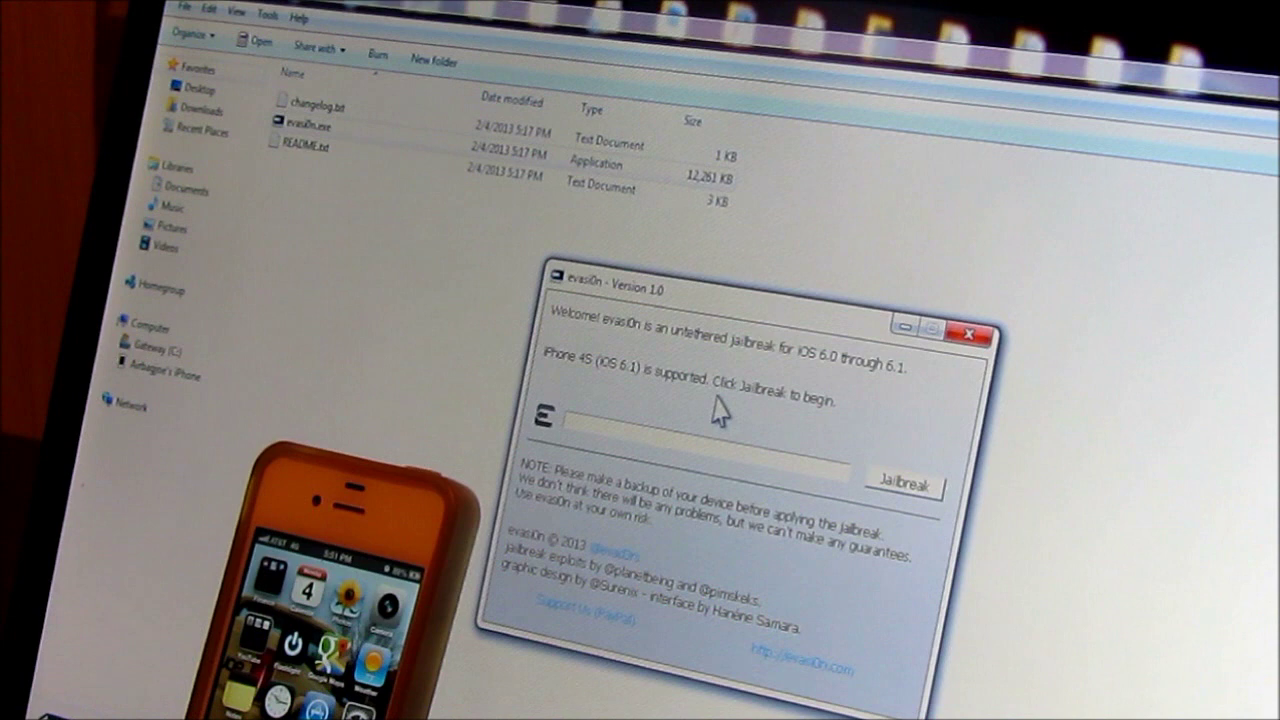
Step: Launch the jailbreak on the detected iPhone 4S running iOS 6.1
click(904, 486)
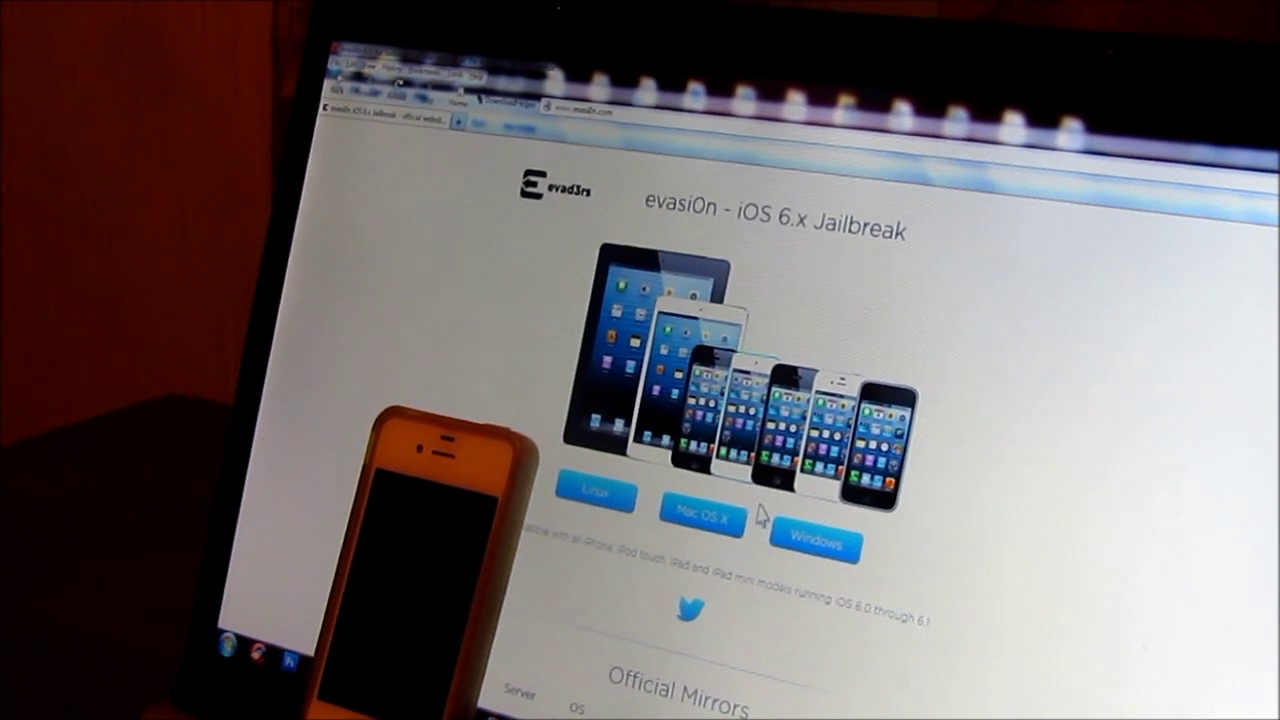
scroll(down, 3)
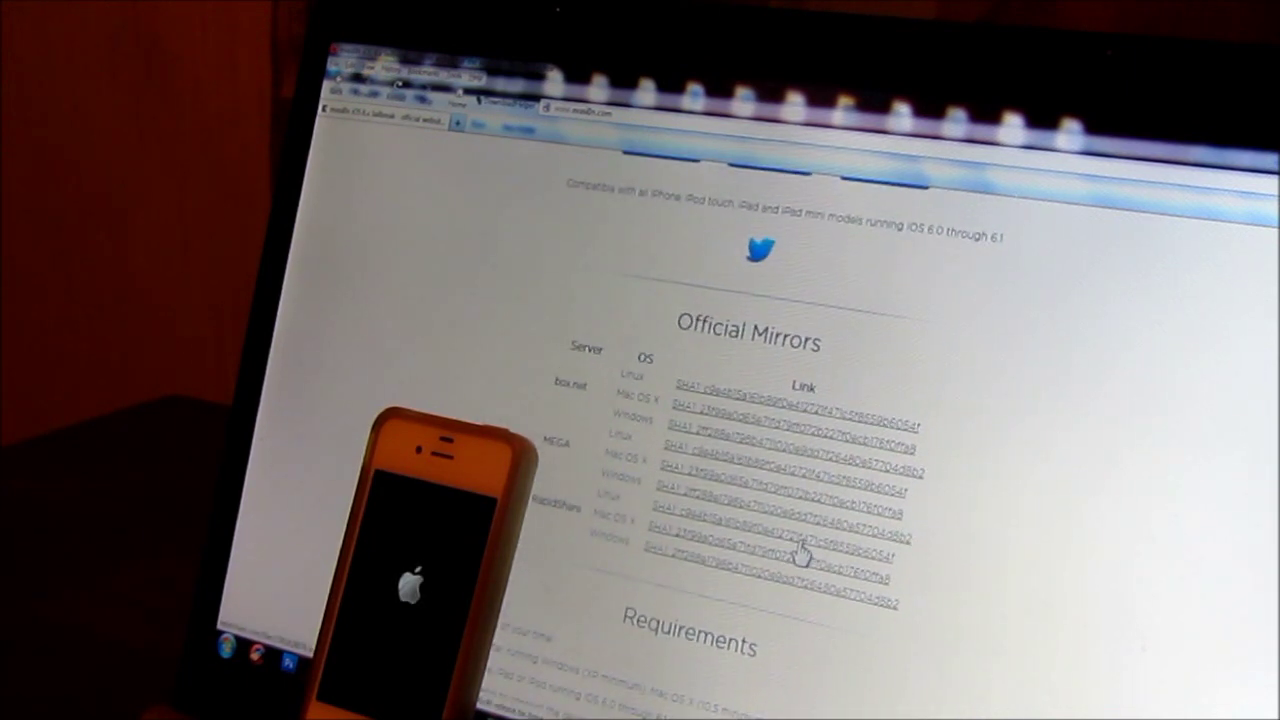
scroll(up, 3)
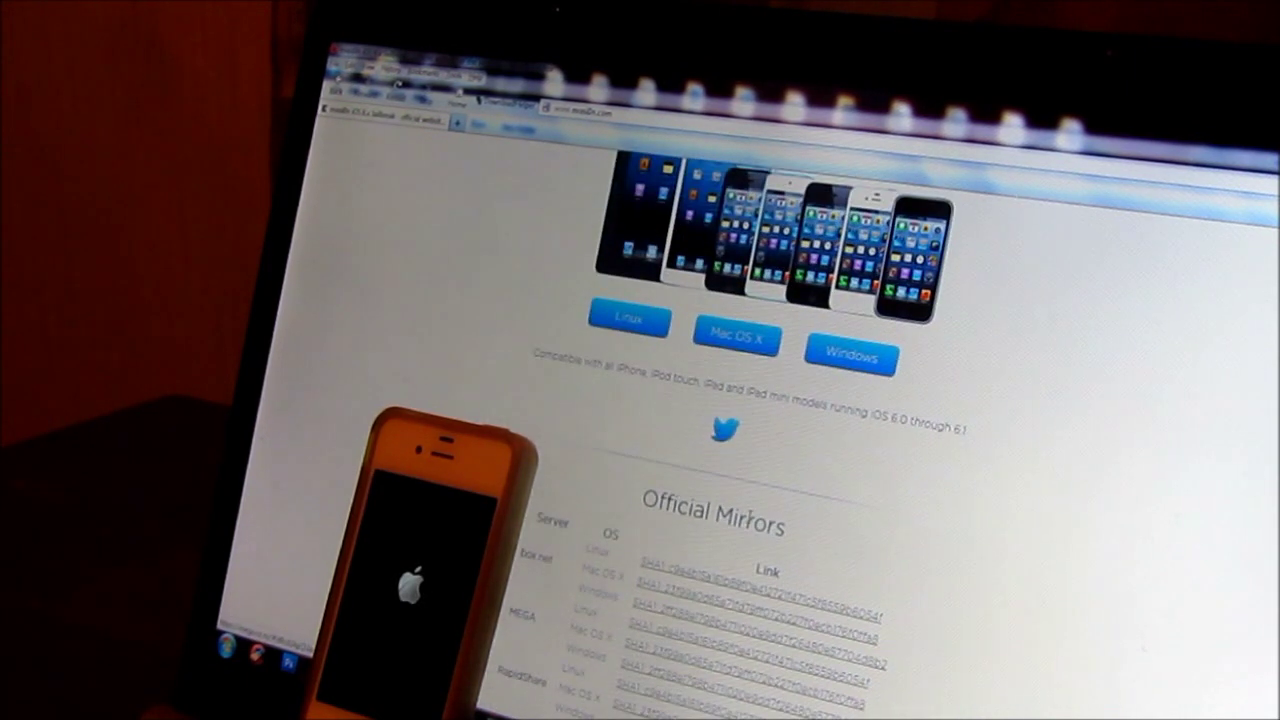